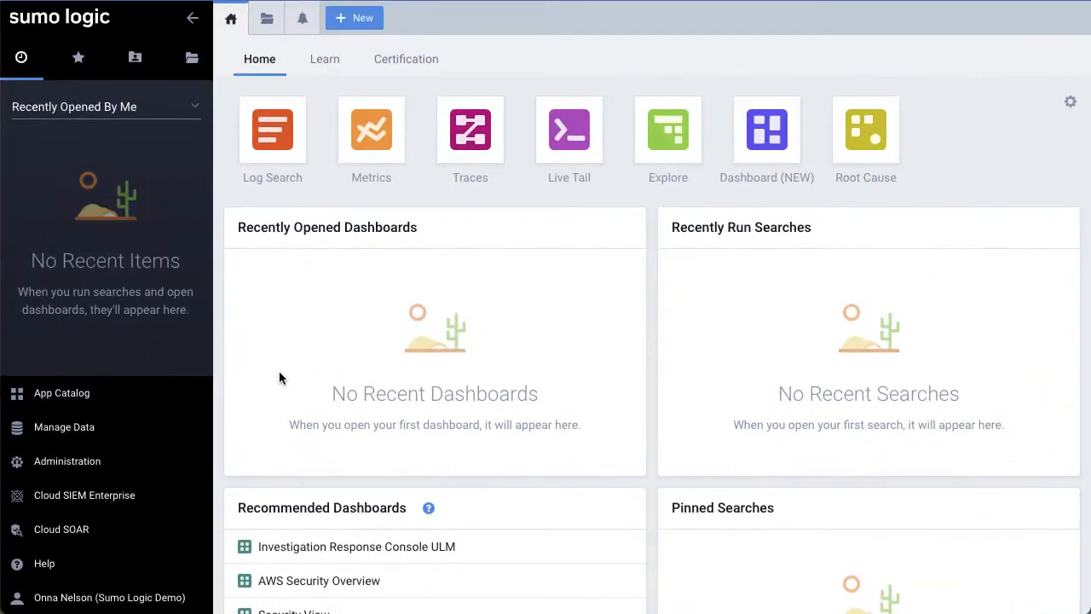
- Launch Cloud SOAR from the Sumo Logic sidebar, landing on the SecOps dashboard
scroll("down", 3)
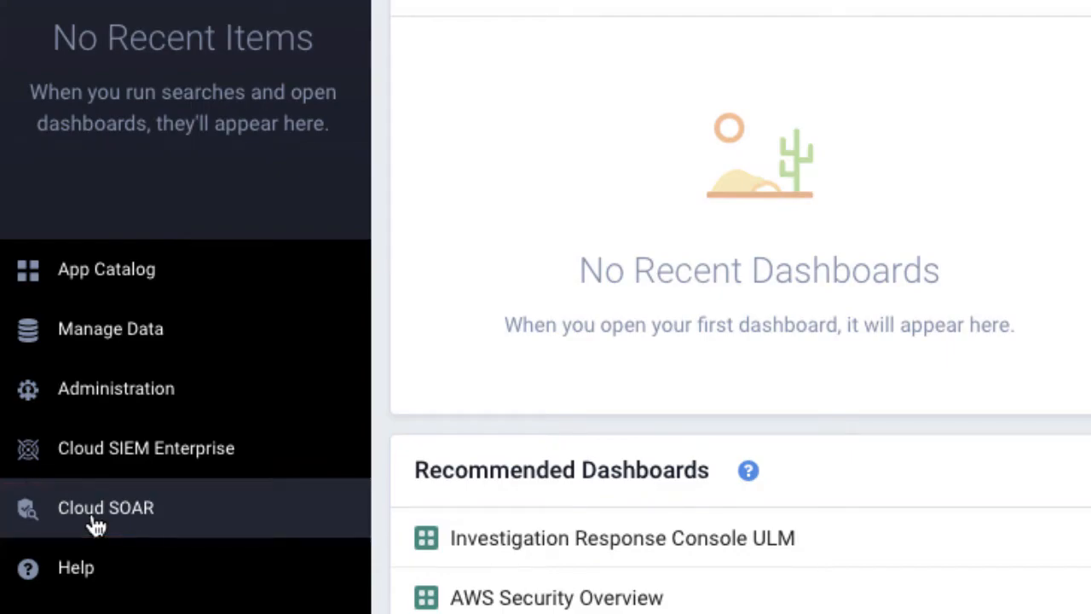
left_click(106, 508)
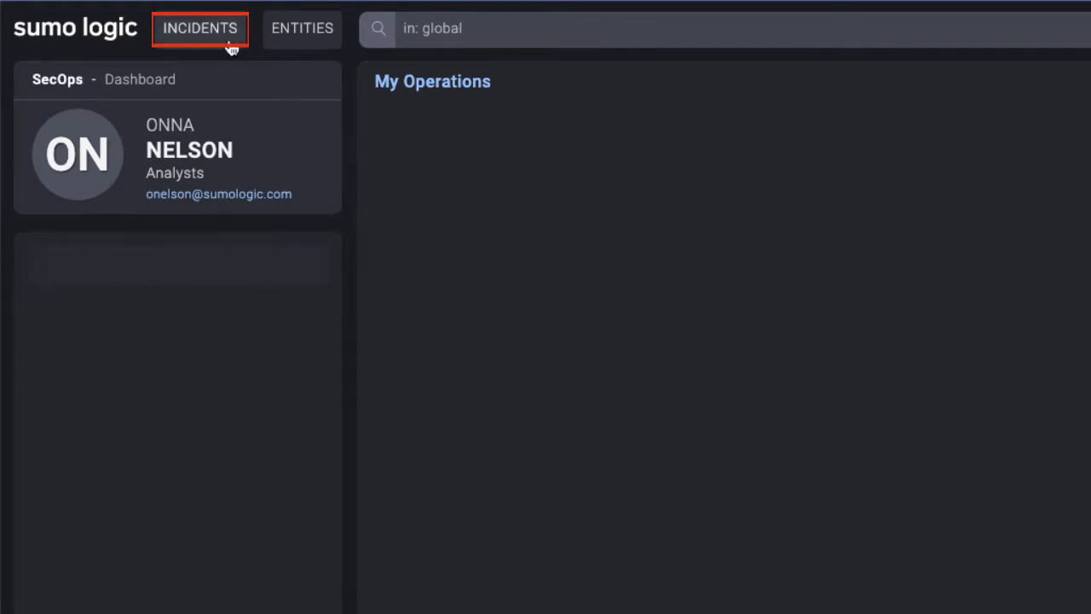
- Filter the Incidents list with Mine so only incidents involving me are shown
left_click(199, 27)
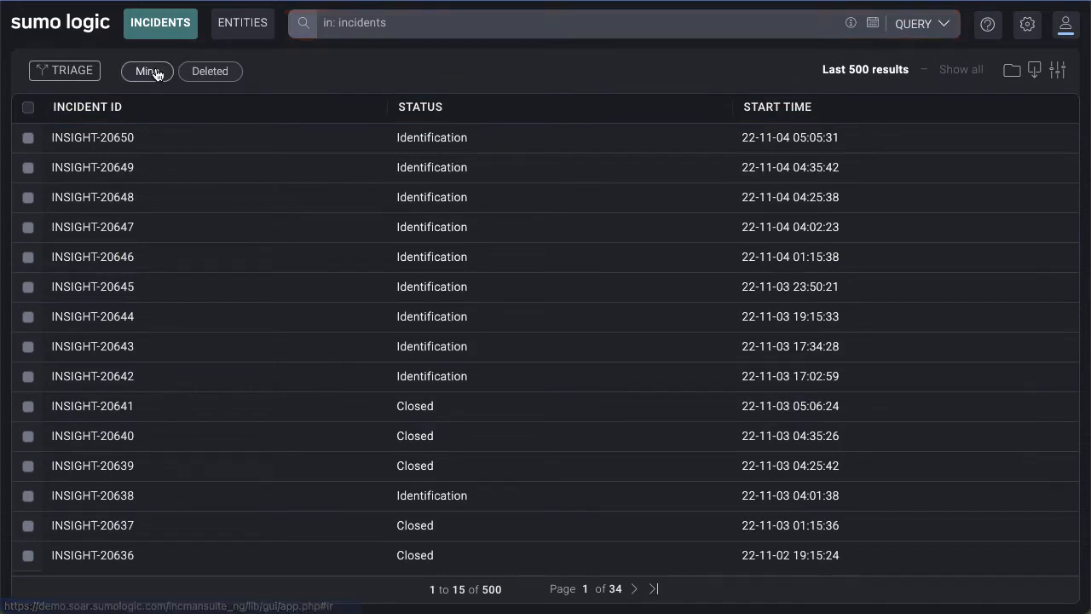
left_click(147, 72)
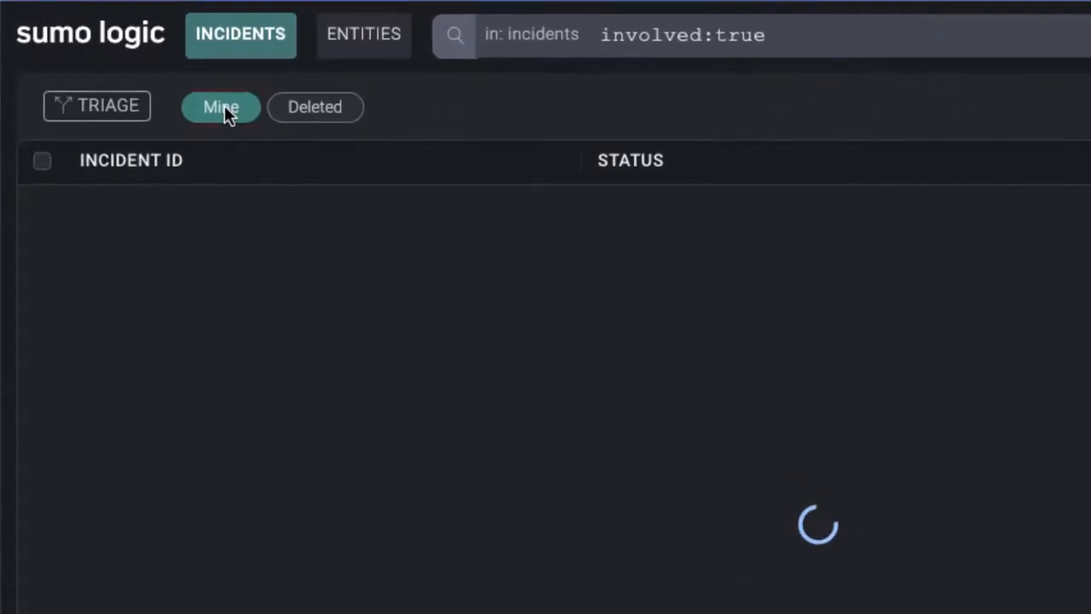
left_click(221, 106)
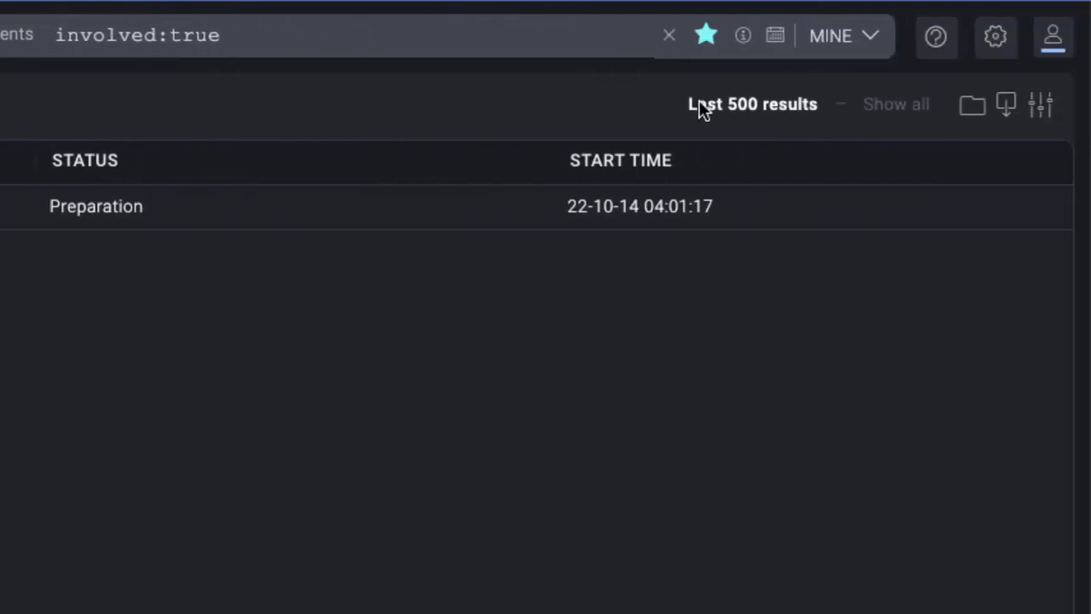
mouse_move(1040, 105)
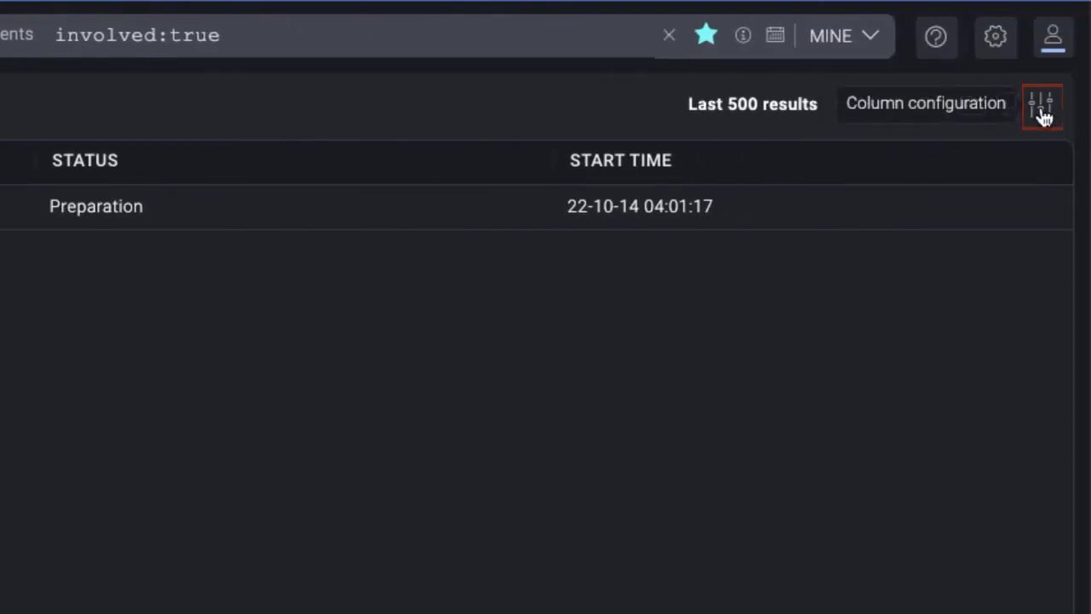
- Add Severity, Short Description and Opening time columns to the incident list and apply
left_click(1042, 106)
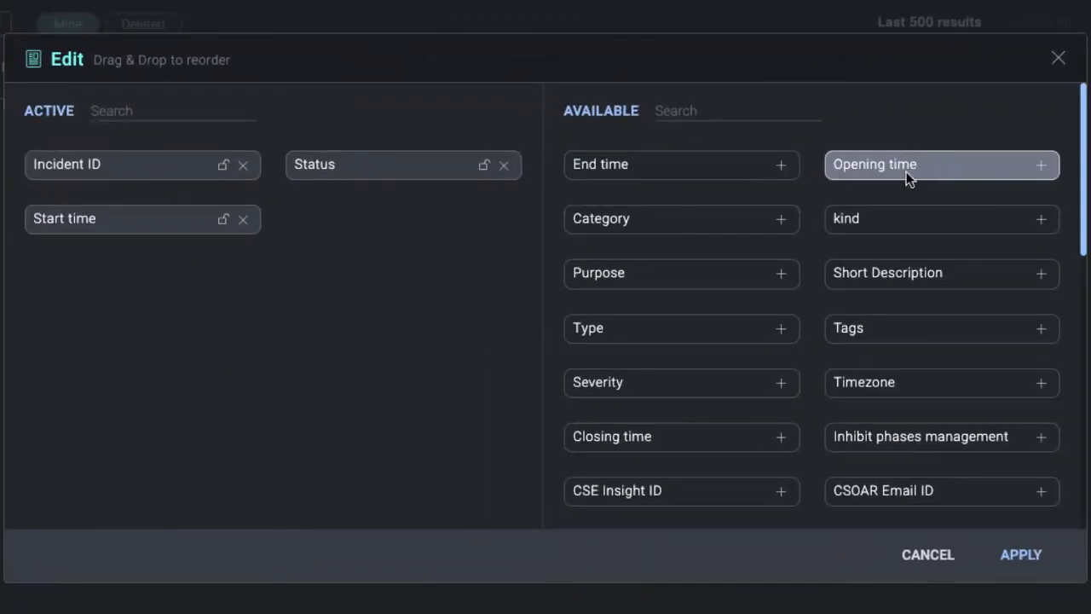
mouse_move(781, 390)
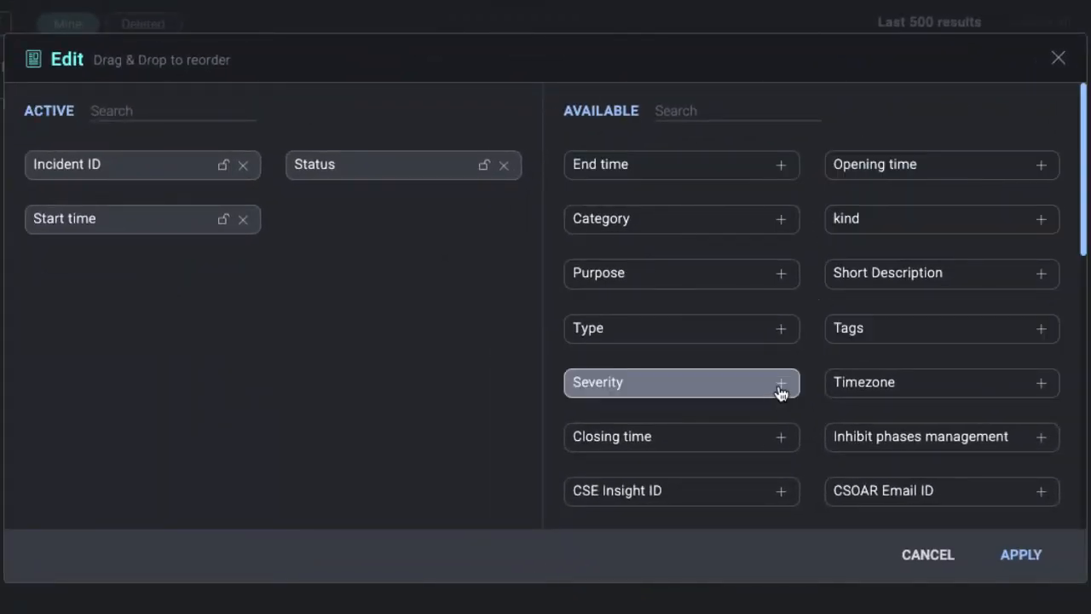
left_click(780, 382)
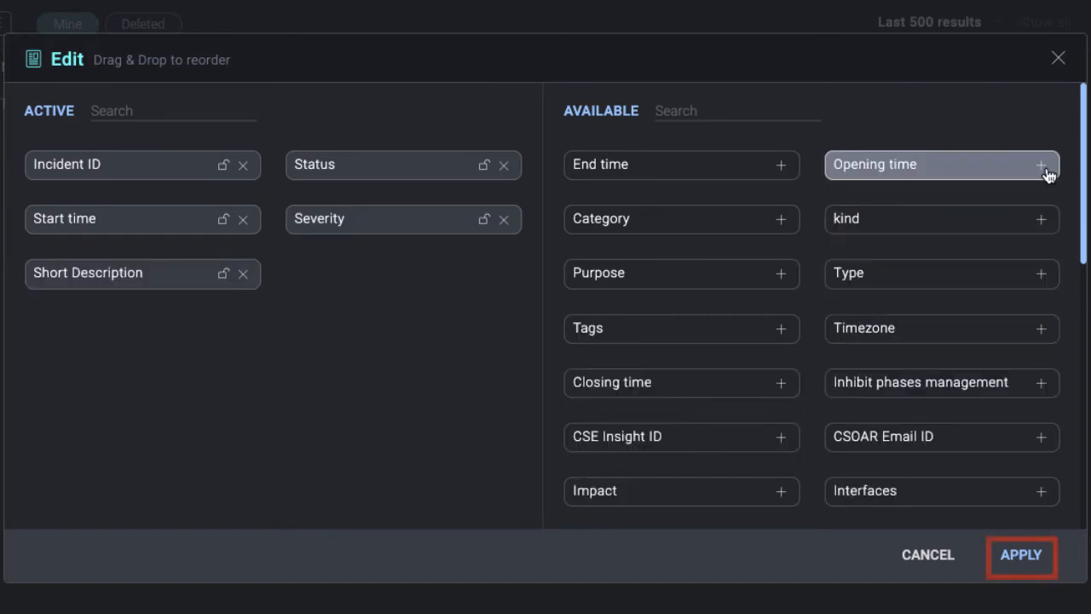
left_click(1040, 164)
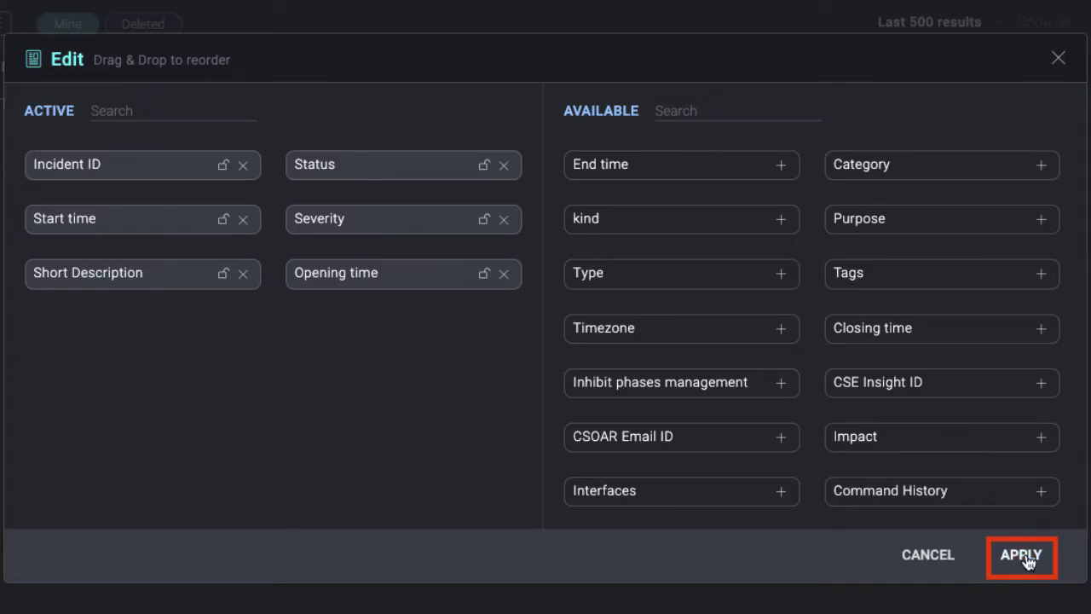
left_click(1020, 556)
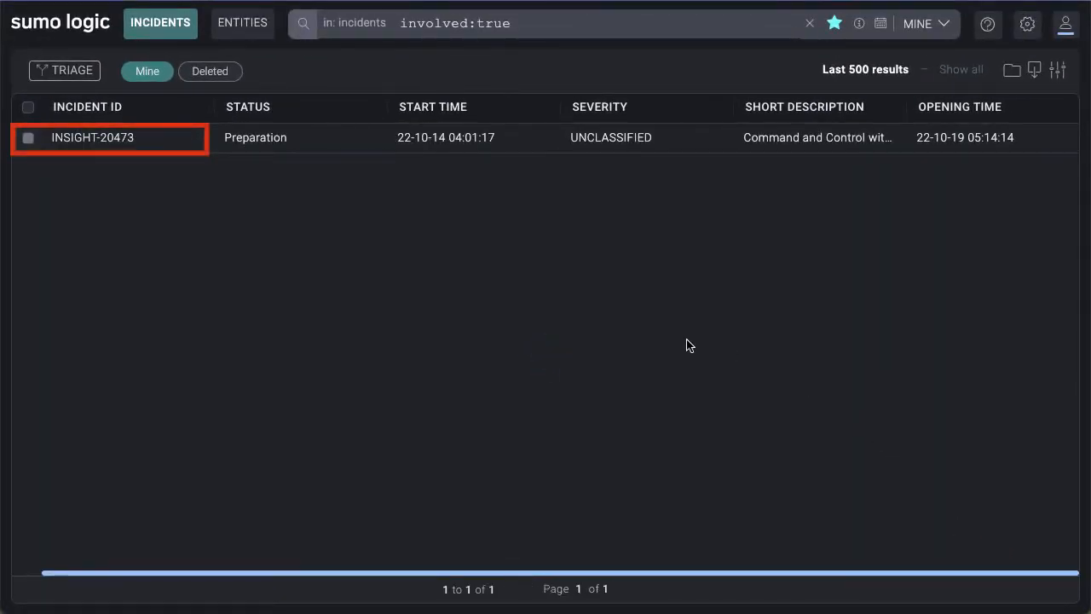
- Open incident INSIGHT-20473 and briefly toggle Edit on its Overview to reveal all fields
left_click(92, 136)
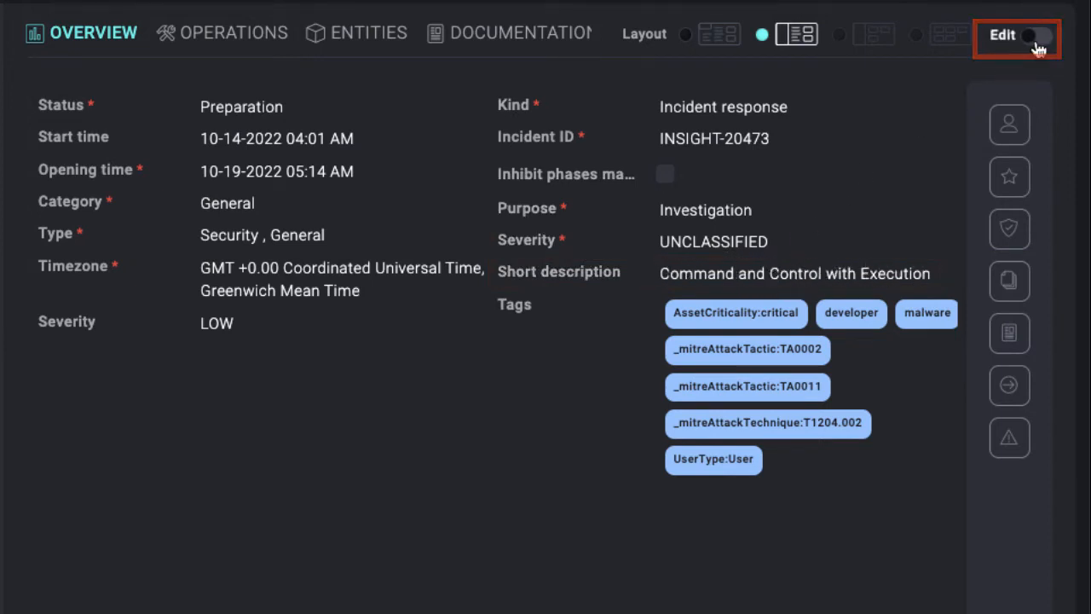
left_click(1033, 34)
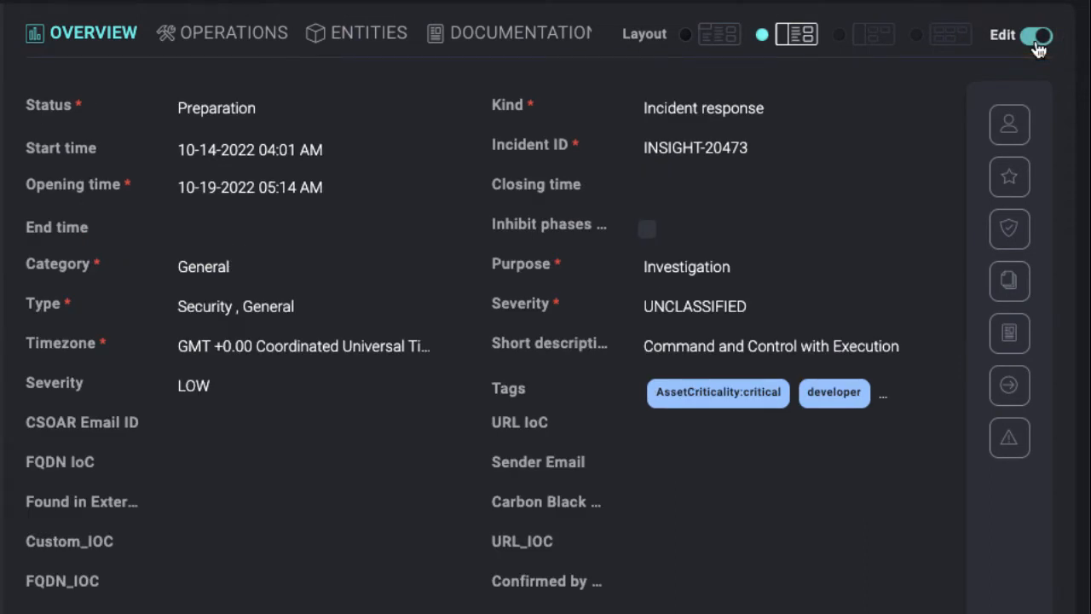
left_click(1033, 34)
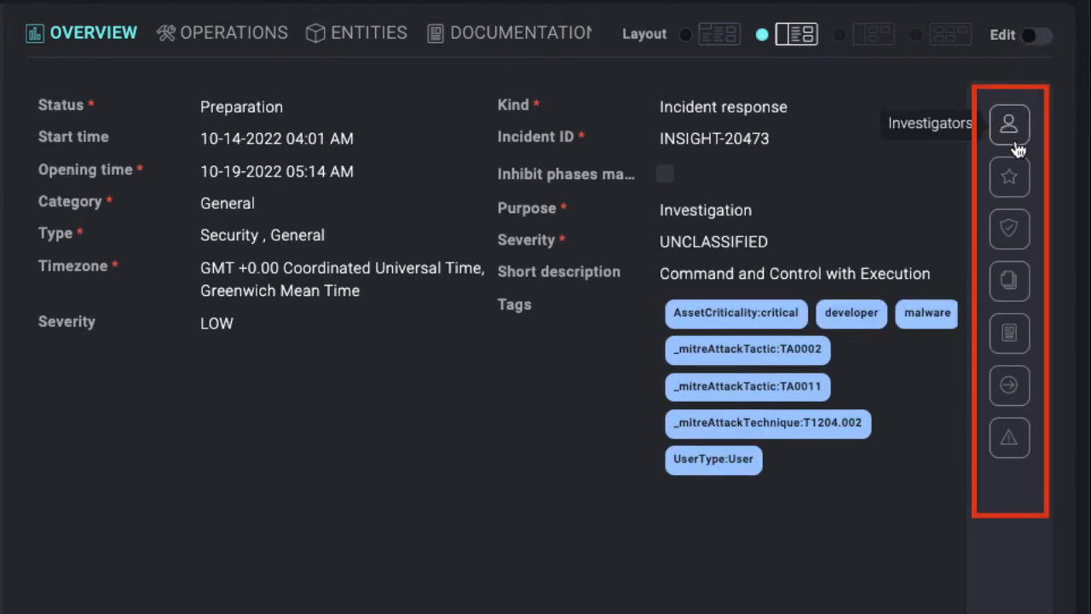
- Show the Investigators, Ownership history, Status history, Process phase and External alerts widgets
left_click(1009, 122)
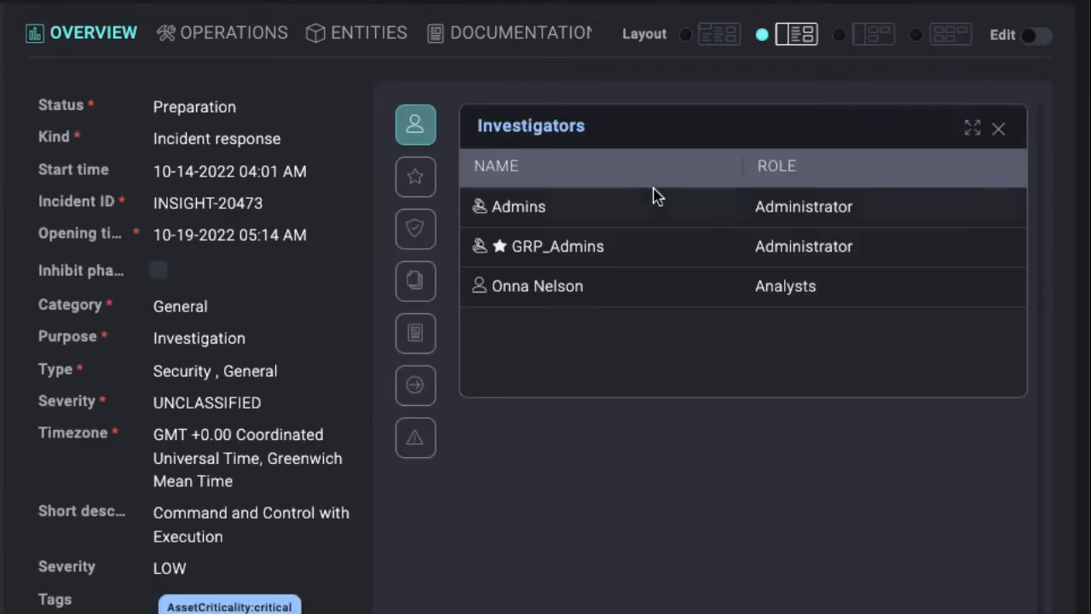
mouse_move(416, 176)
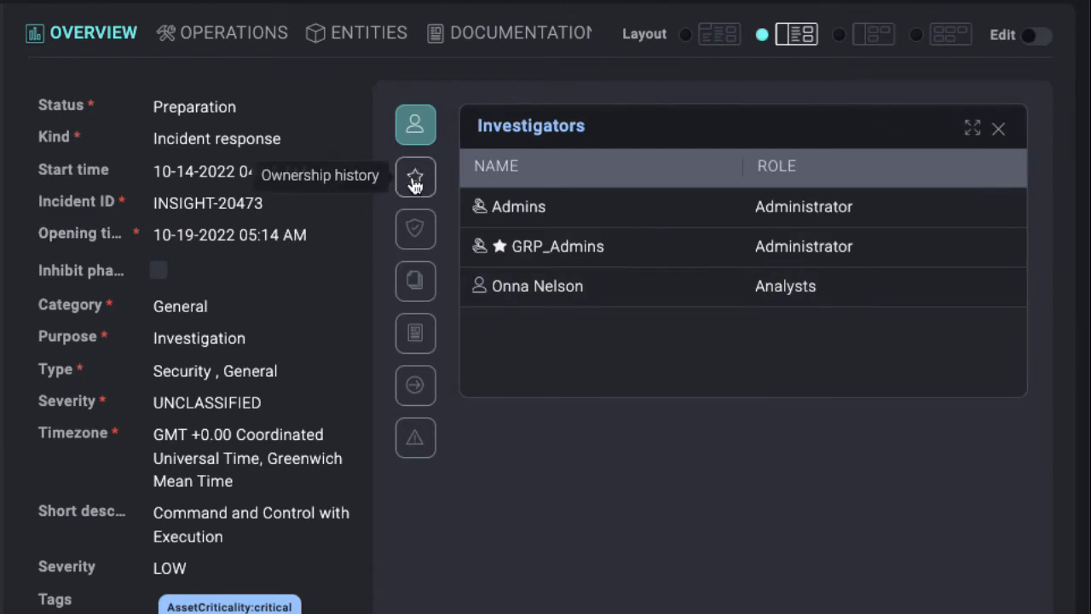
left_click(416, 279)
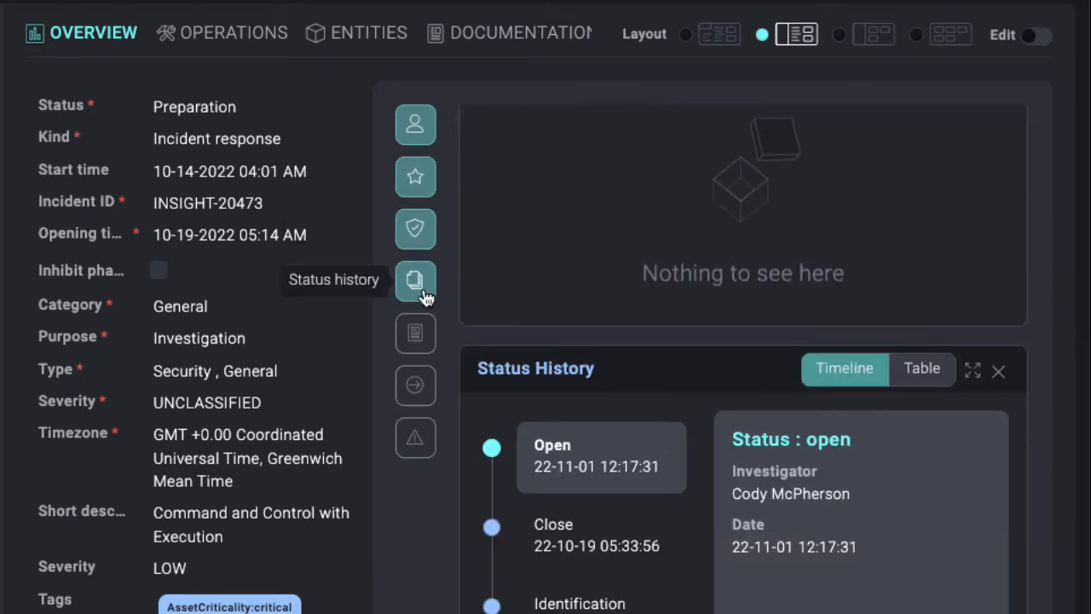
left_click(416, 385)
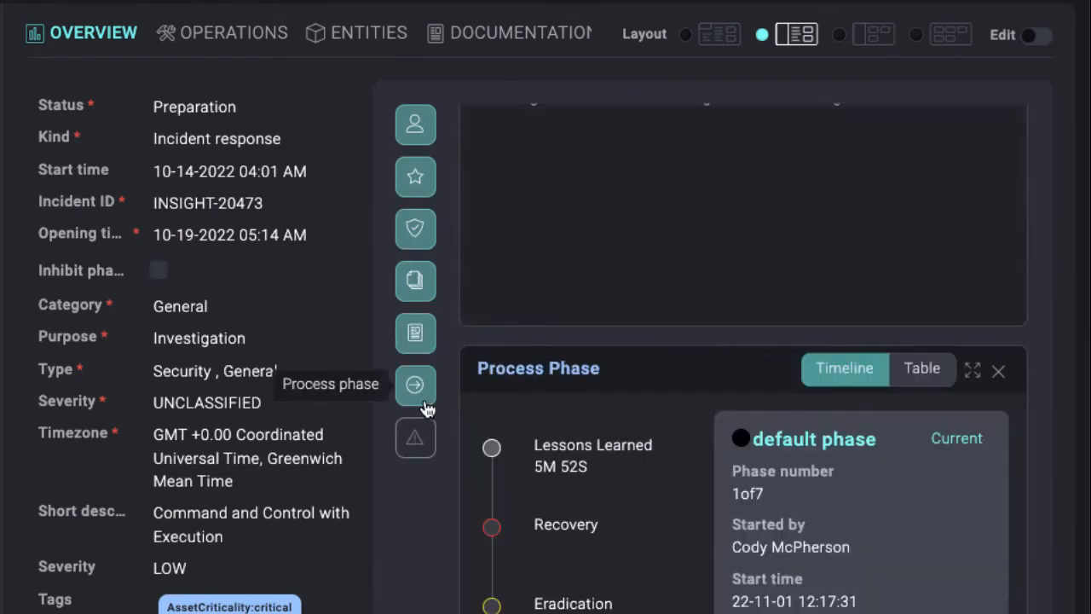
left_click(416, 436)
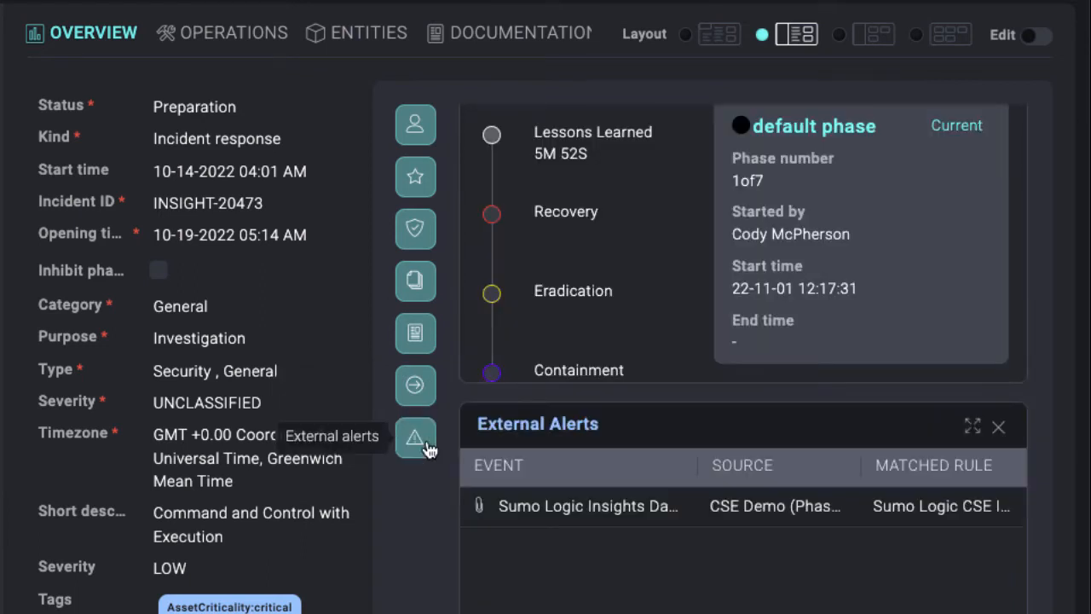
left_click(225, 33)
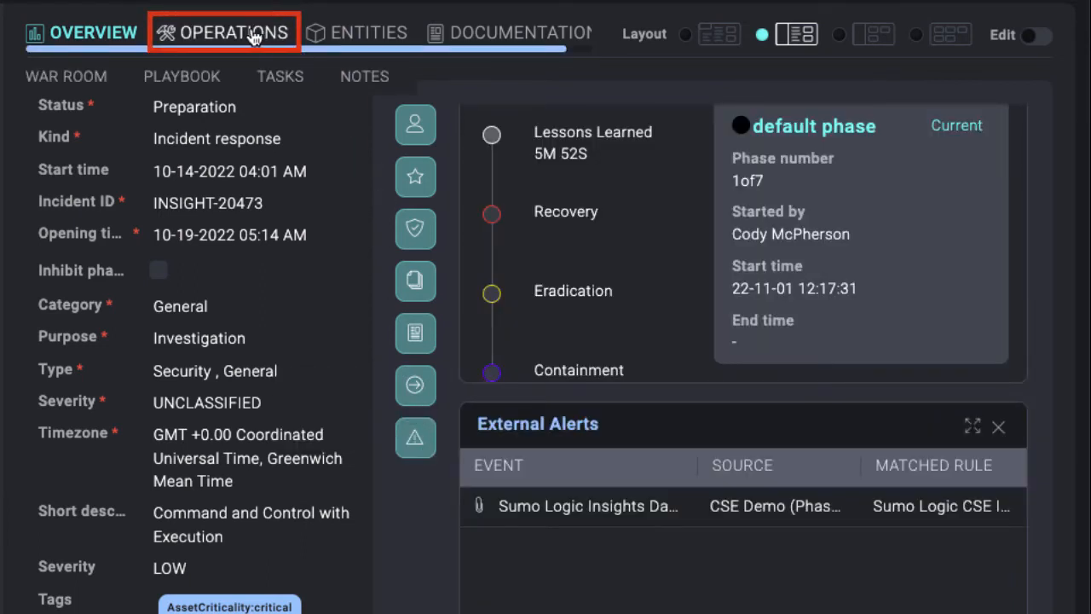
left_click(223, 32)
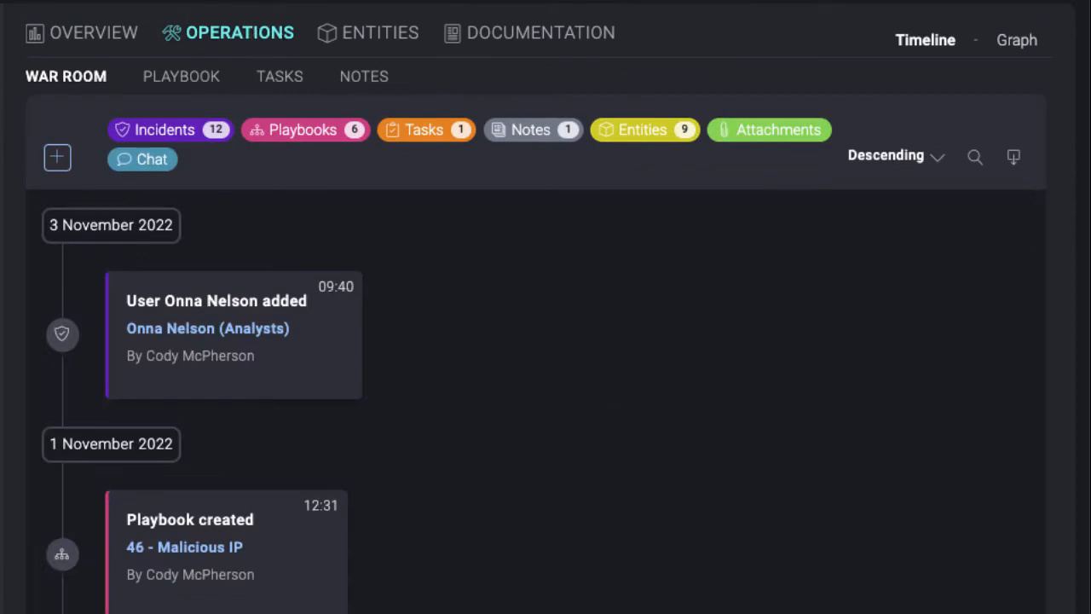
scroll("down", 3)
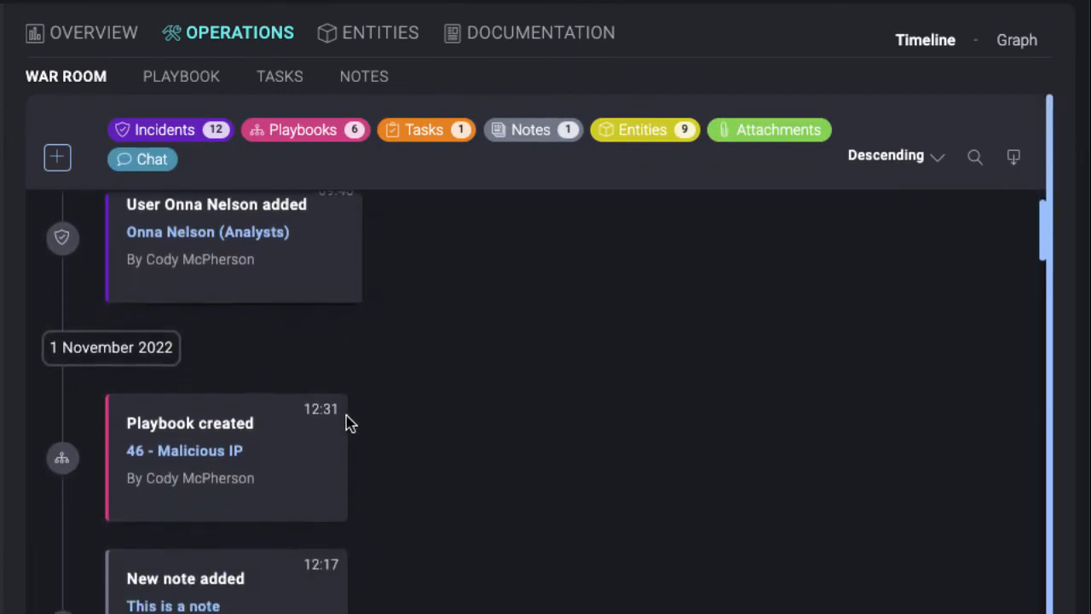
scroll("down", 3)
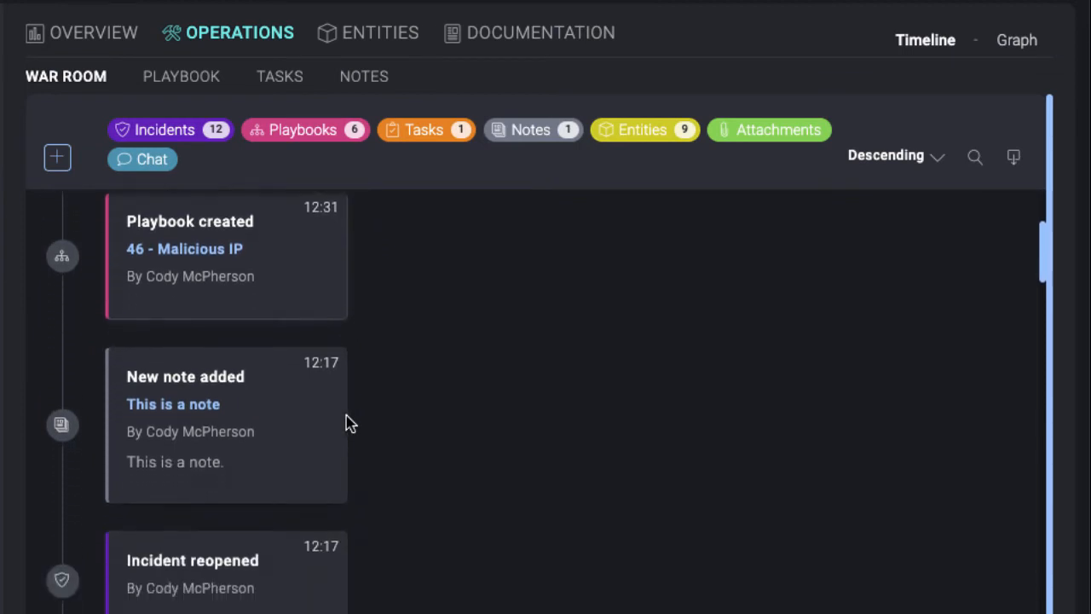
scroll("down", 3)
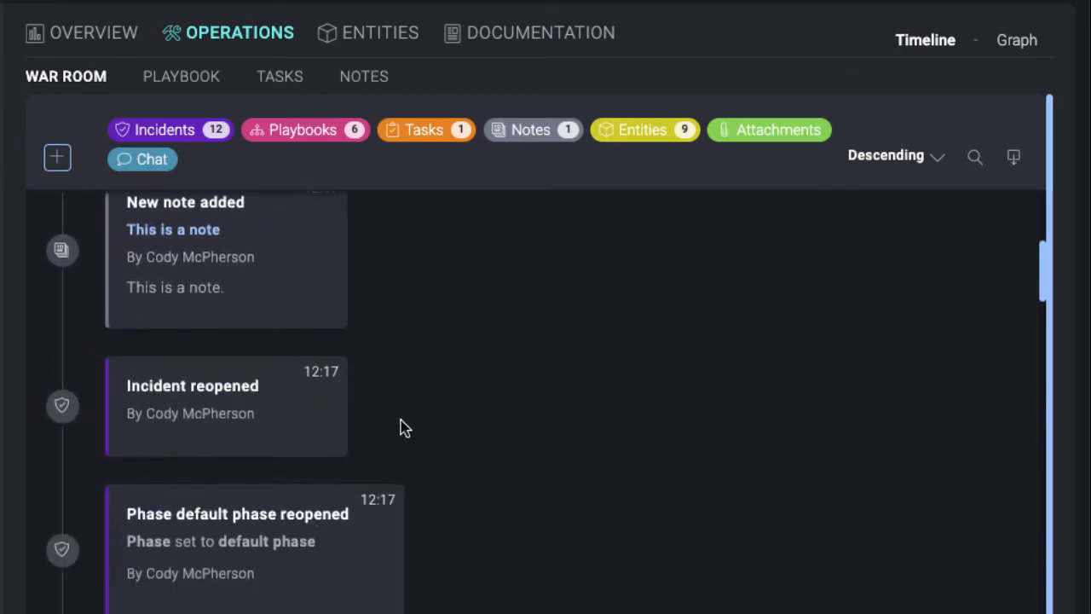
left_click(426, 130)
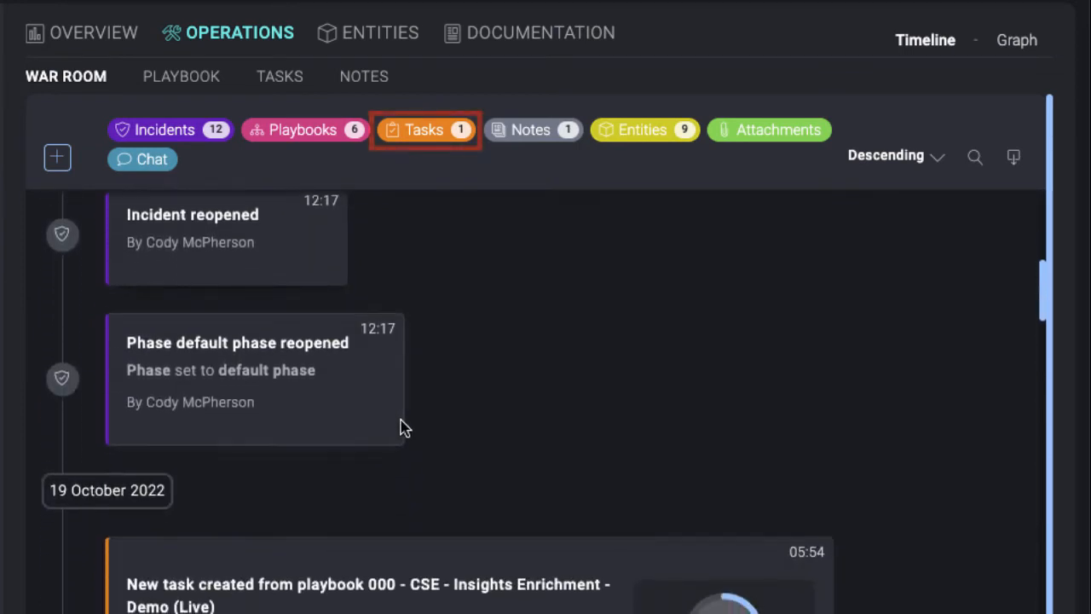
scroll("down", 3)
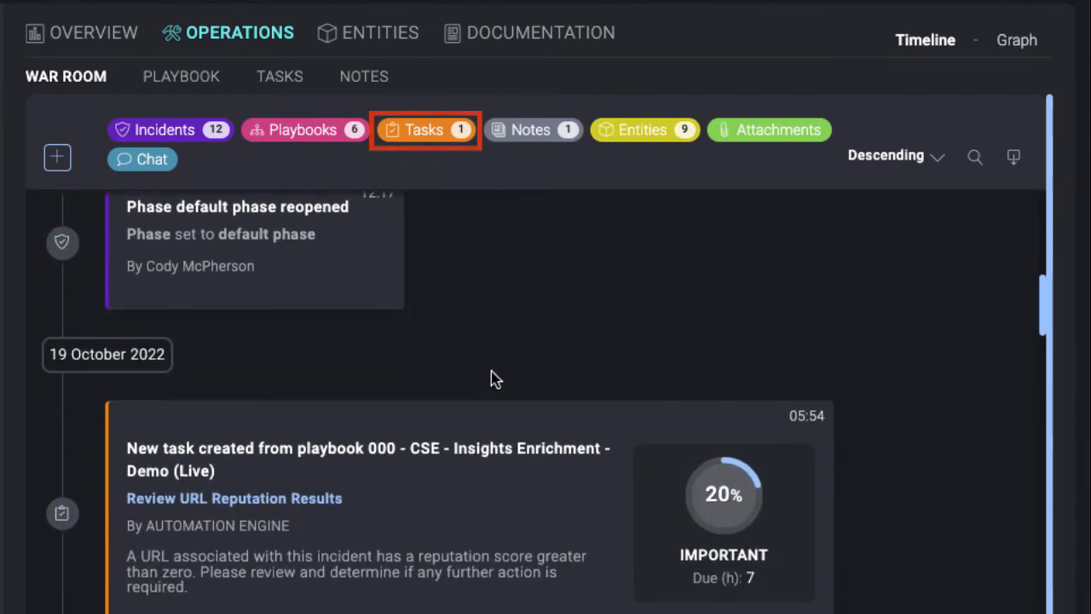
left_click(304, 129)
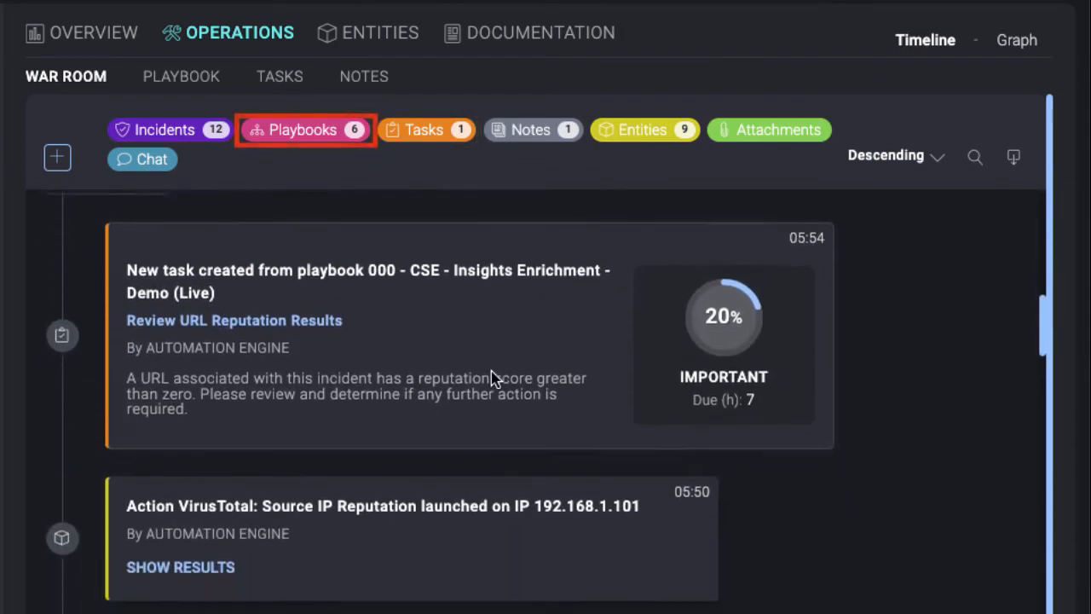
left_click(644, 130)
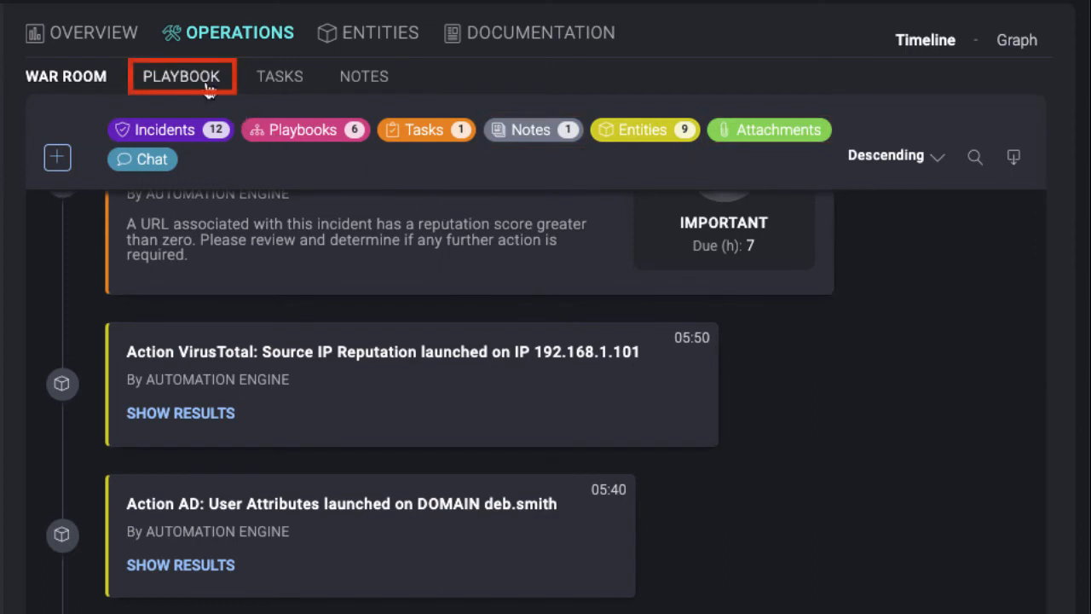
- Review the incident's Playbook and Tasks, then its Notes with the Evidence-tagged note
left_click(181, 75)
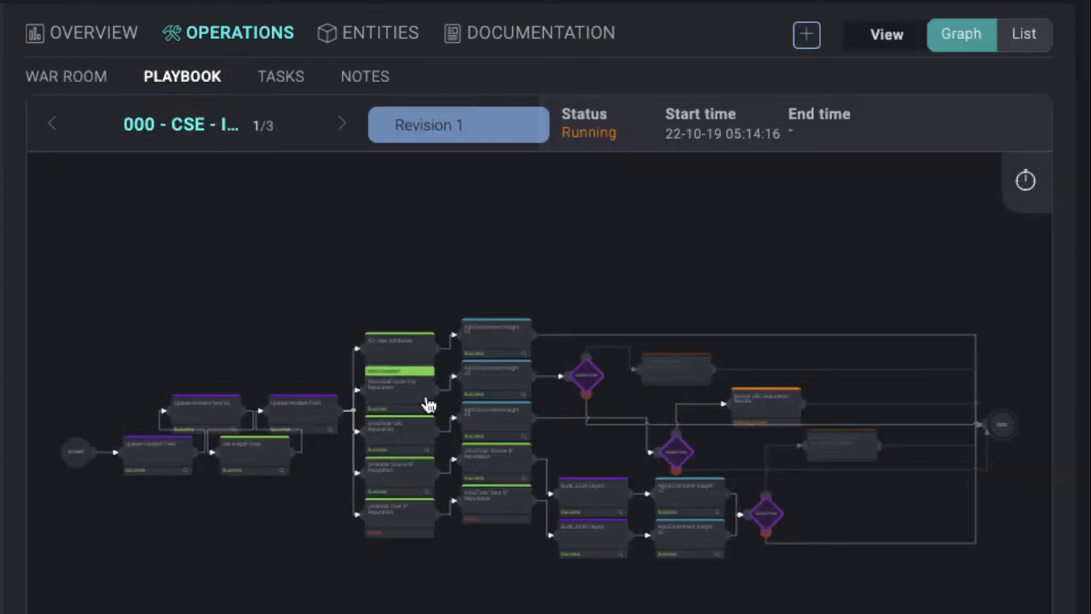
left_click(280, 75)
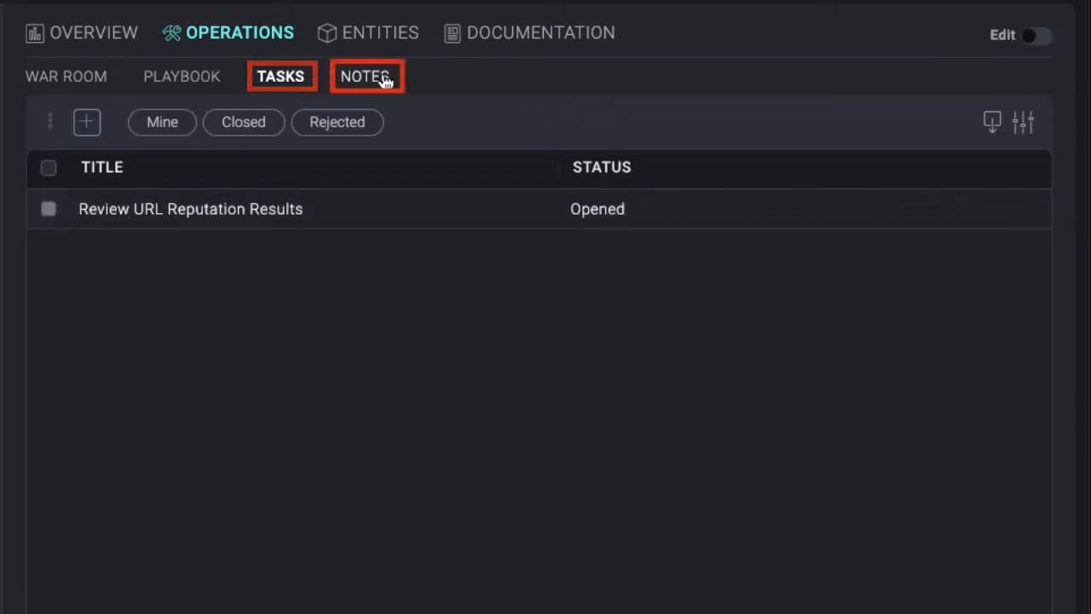
left_click(365, 75)
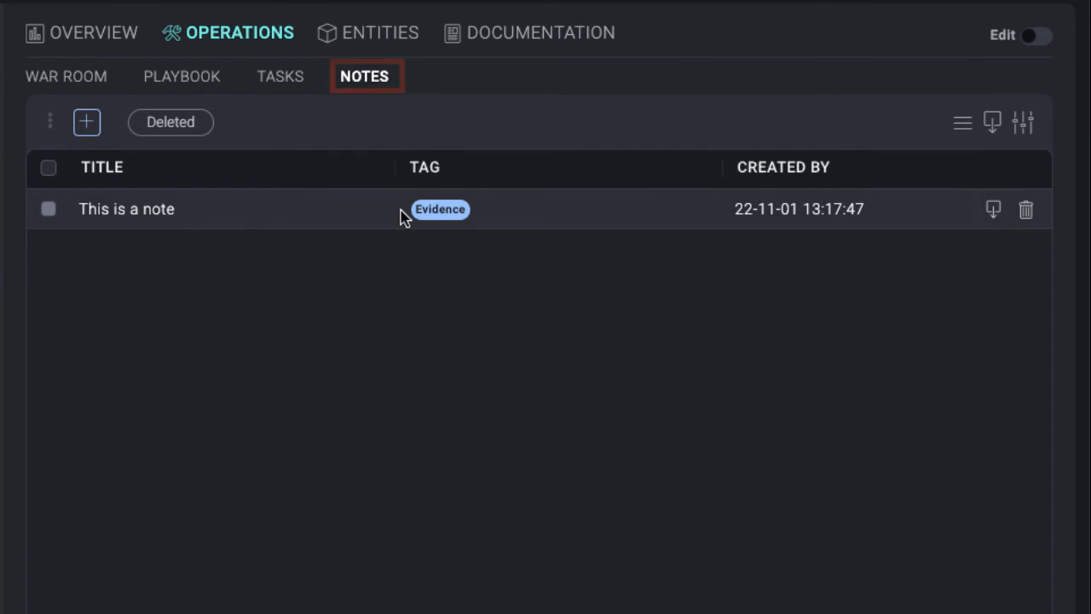
mouse_move(464, 302)
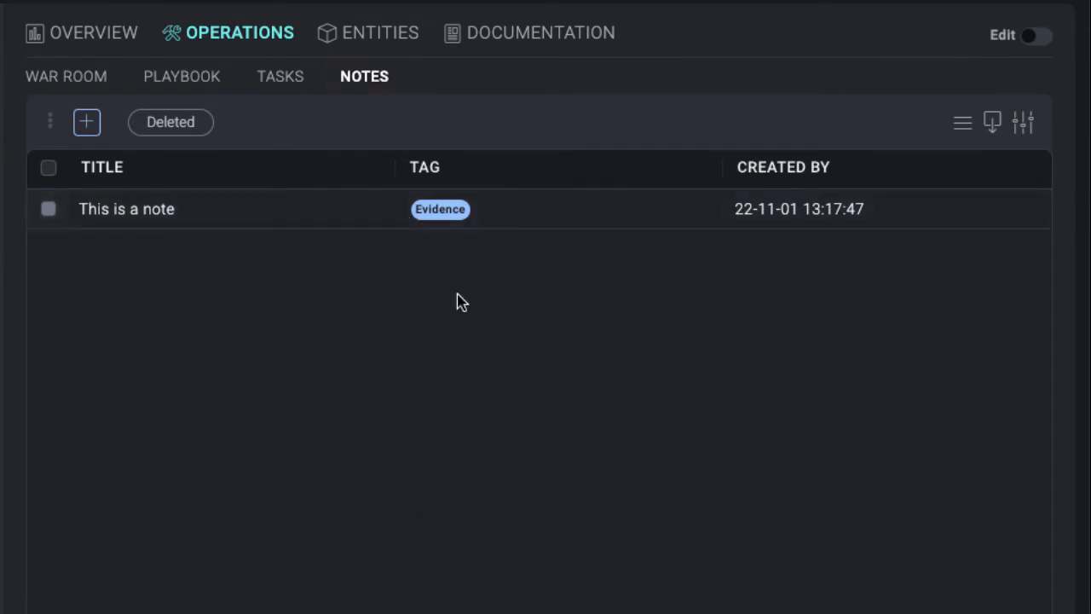
- Show the incident's Entities: URL, domain, IP, hash values and their artifacts
left_click(380, 32)
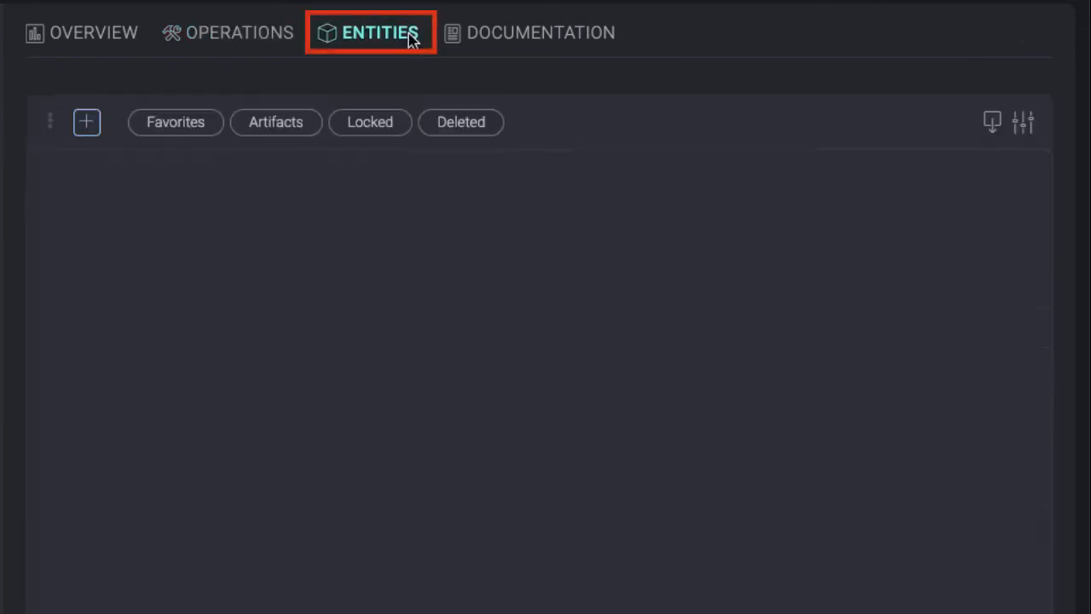
left_click(379, 32)
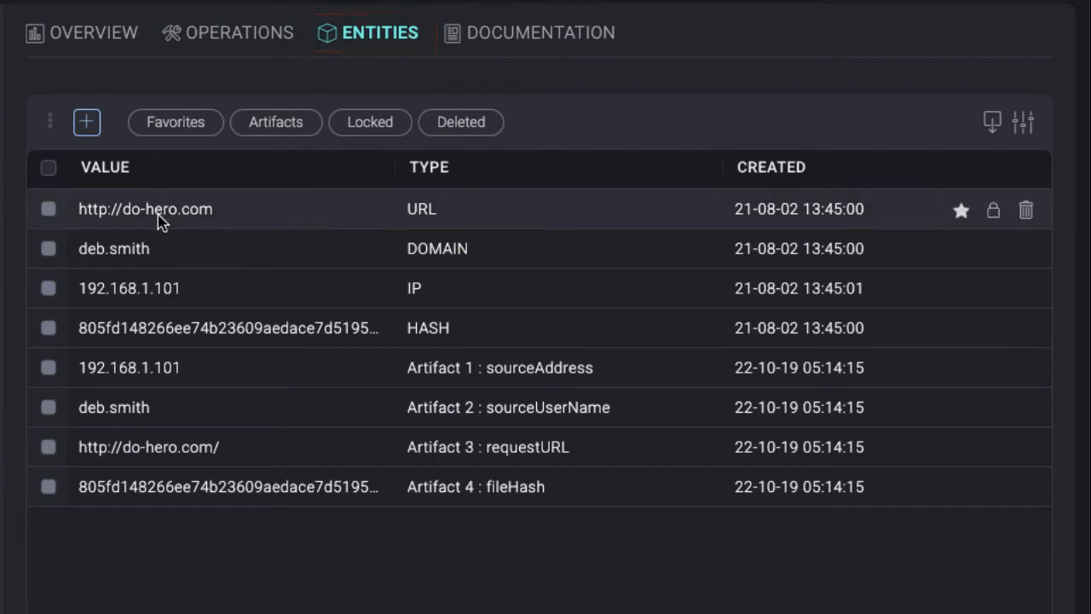
mouse_move(177, 368)
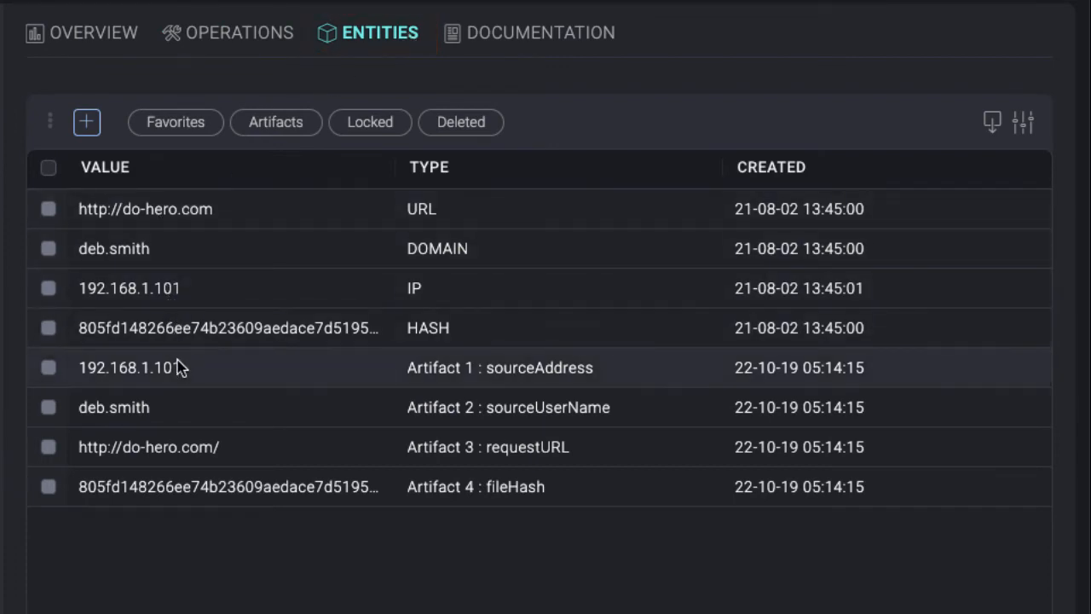
mouse_move(187, 455)
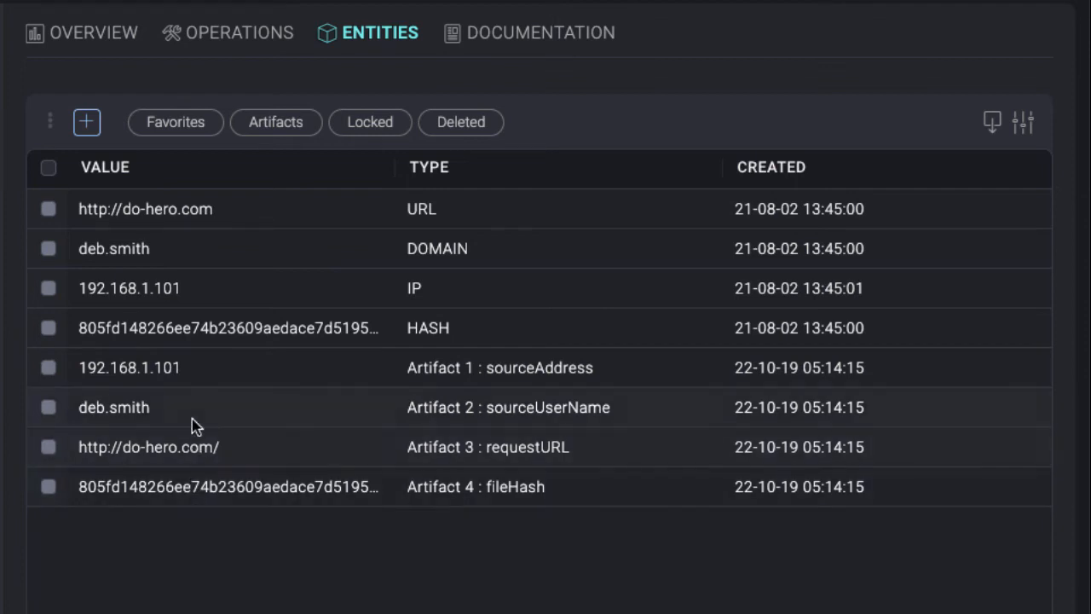
mouse_move(205, 208)
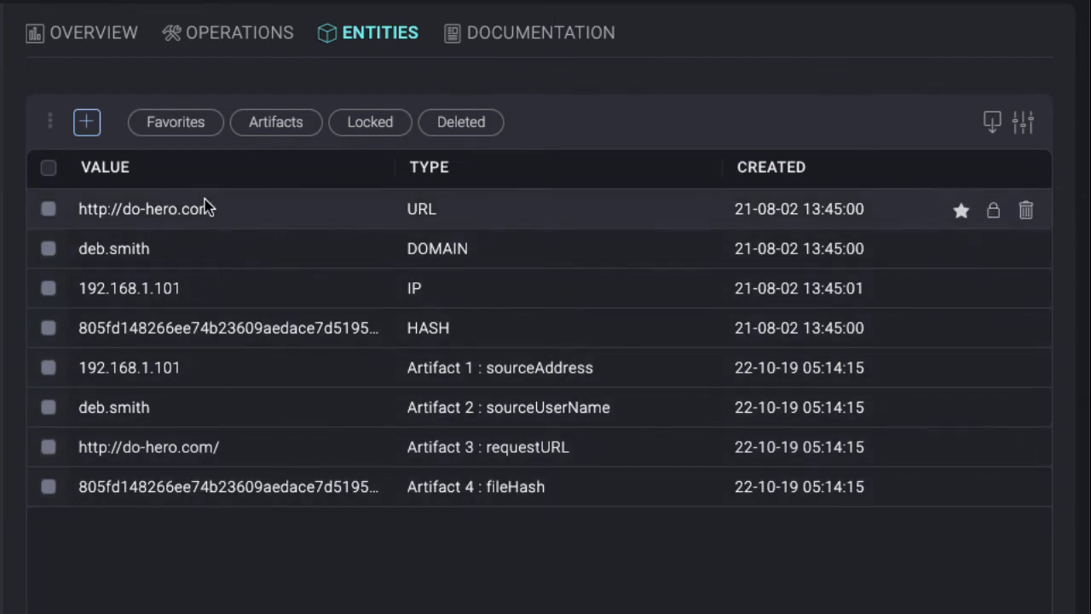
mouse_move(426, 92)
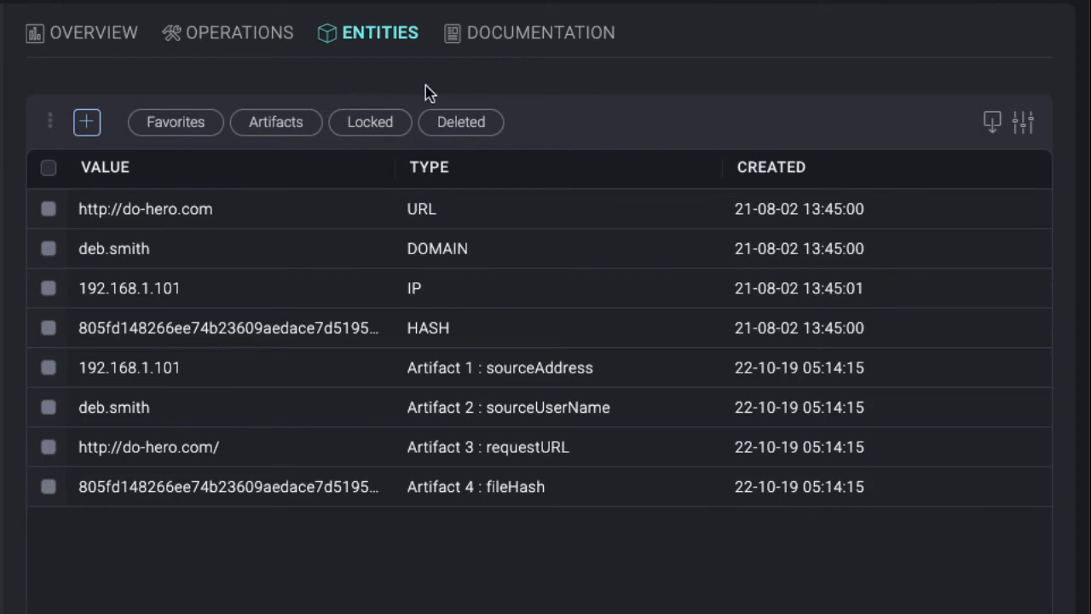
- Open the Documentation Report sub-tab and select the available basedoc template
left_click(541, 32)
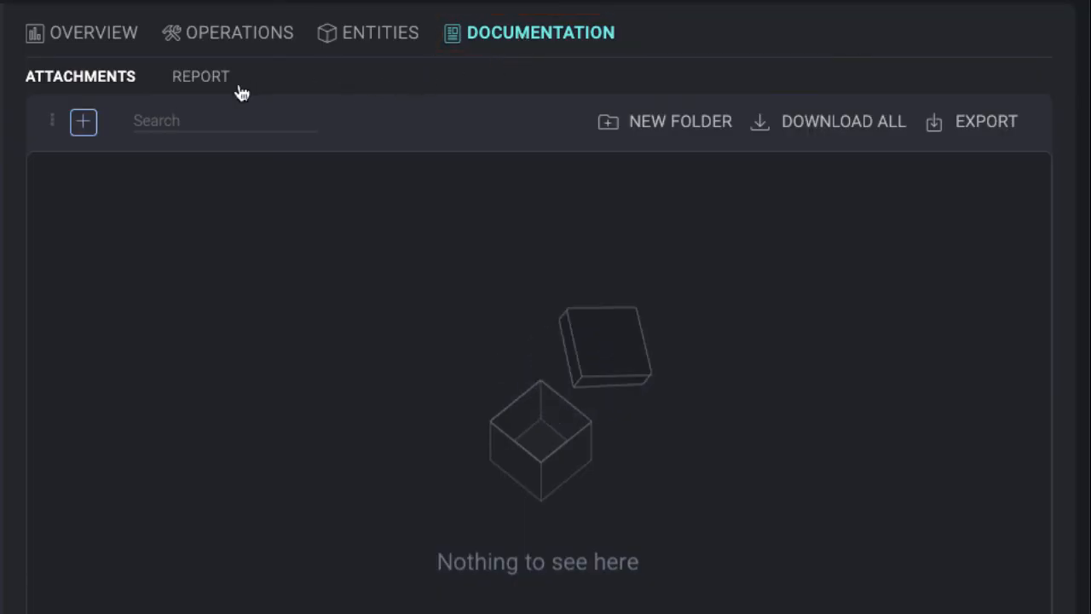
left_click(201, 75)
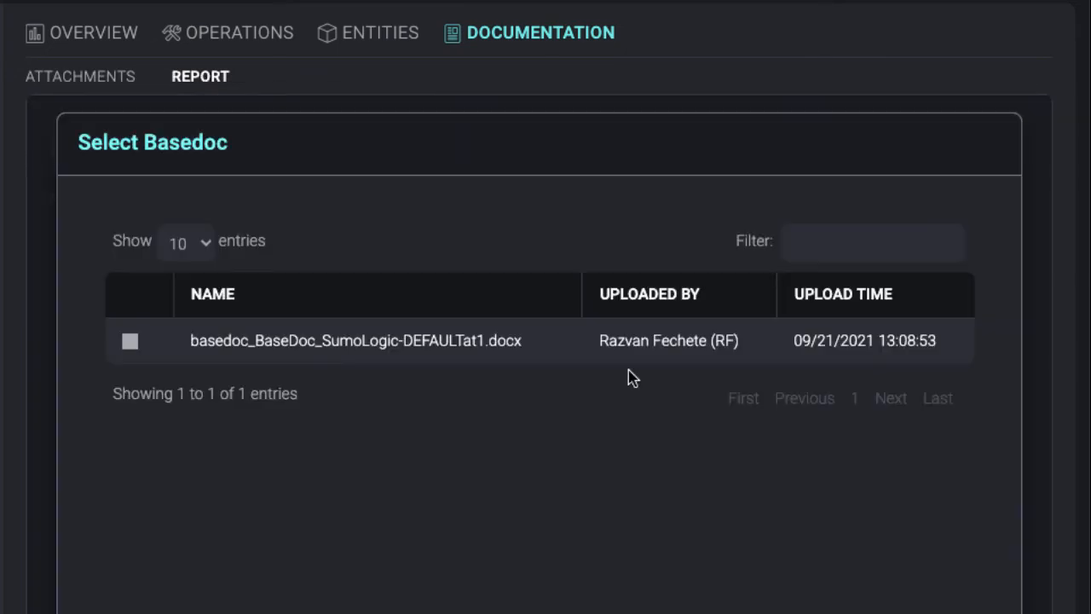
left_click(130, 340)
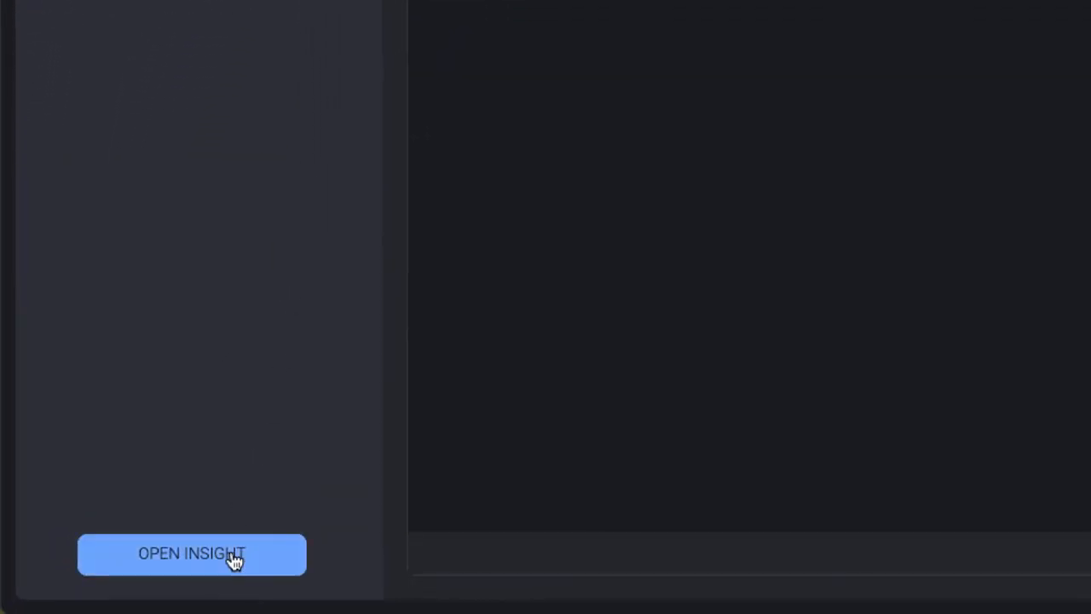
left_click(191, 552)
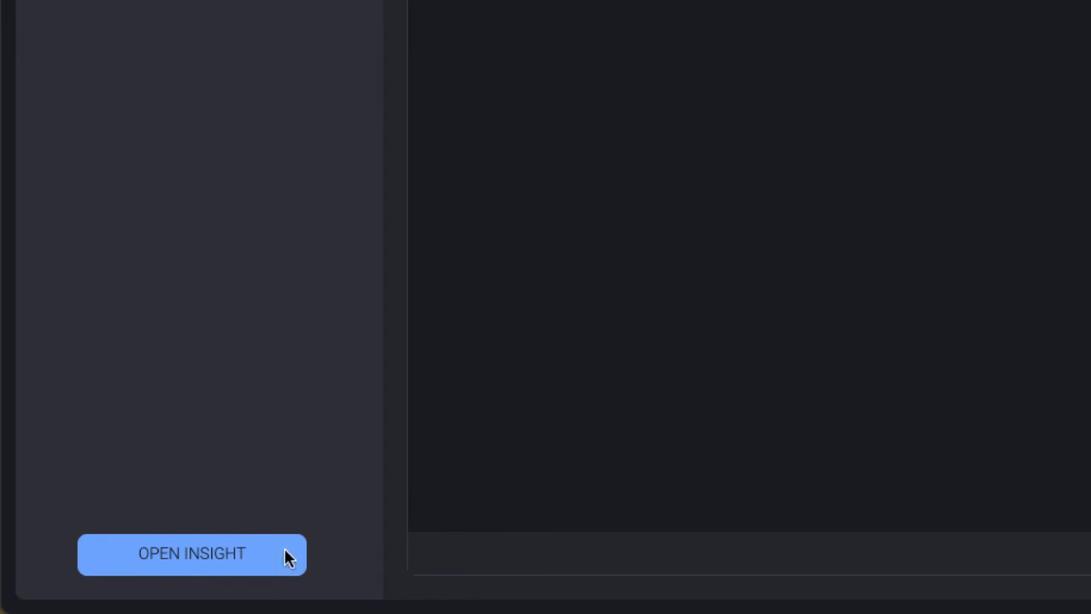
left_click(191, 552)
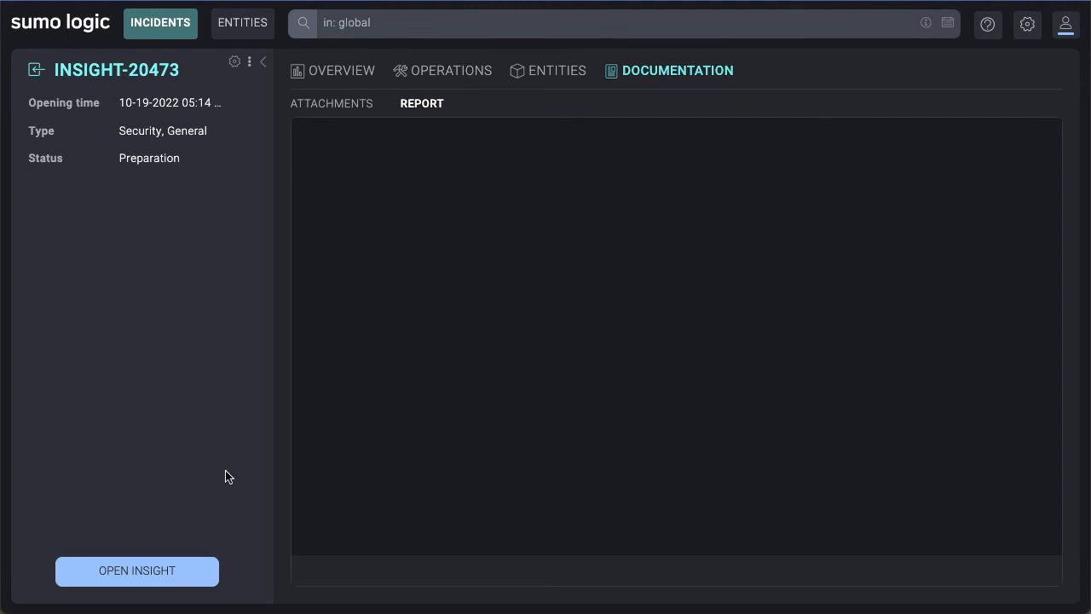
mouse_move(230, 532)
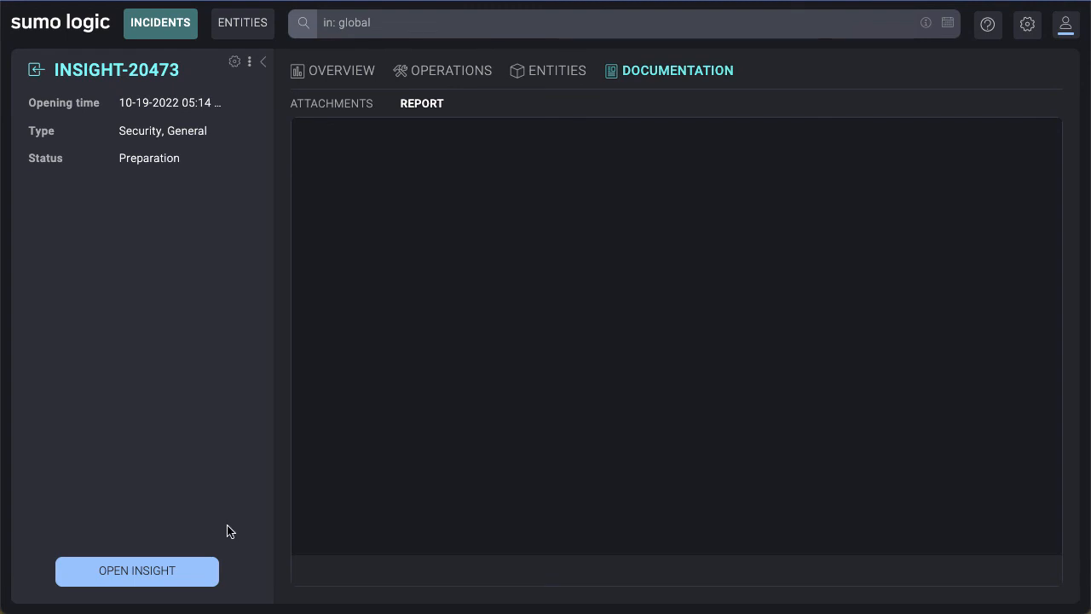
mouse_move(201, 583)
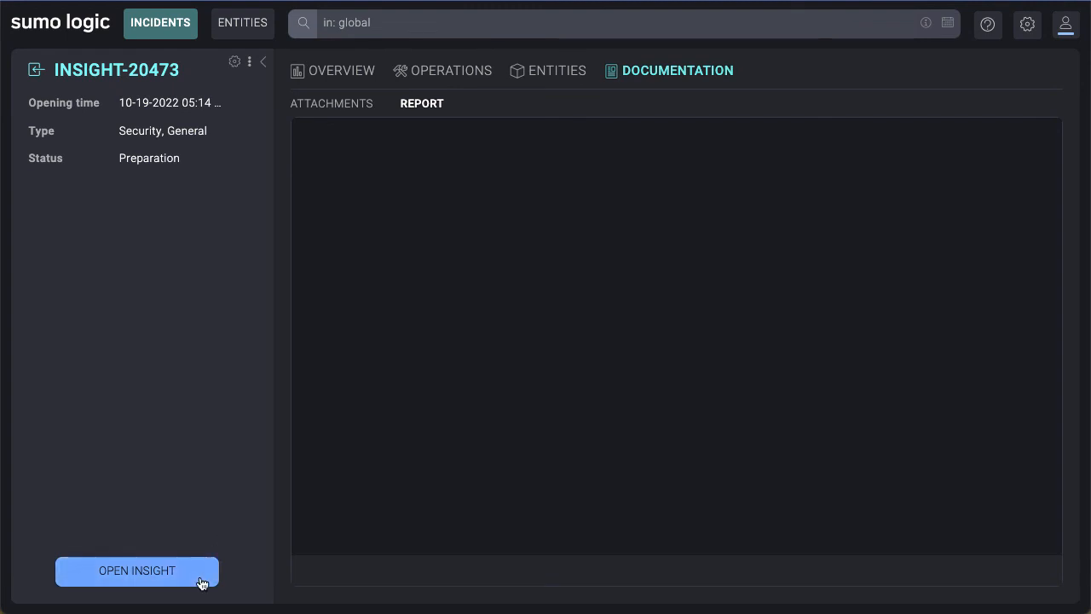